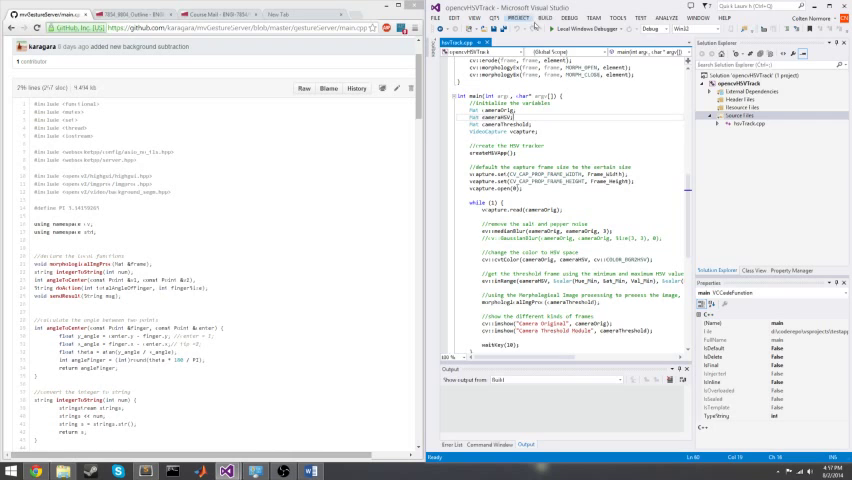
Run the HSV colour calibration project with Local Windows Debugger
left_click(568, 16)
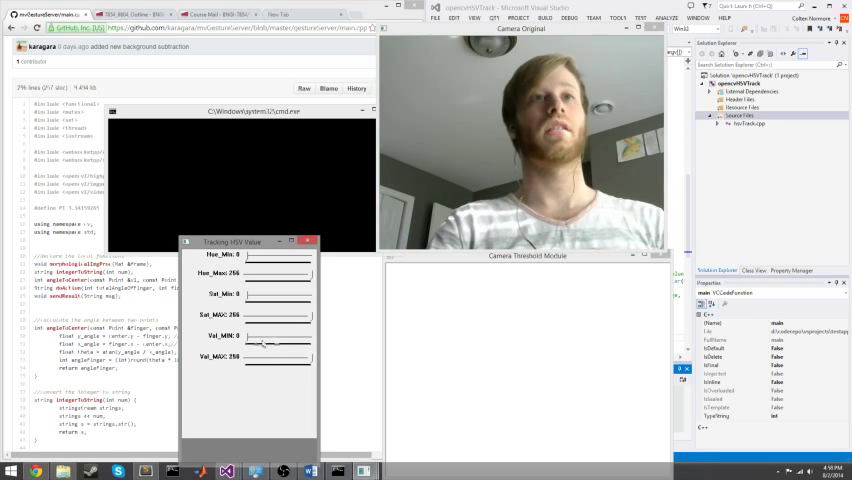
Drag the Hue, Sat and Val min/max trackbars until the blue glove shows white in the threshold view
left_click_drag(244, 336, 262, 336)
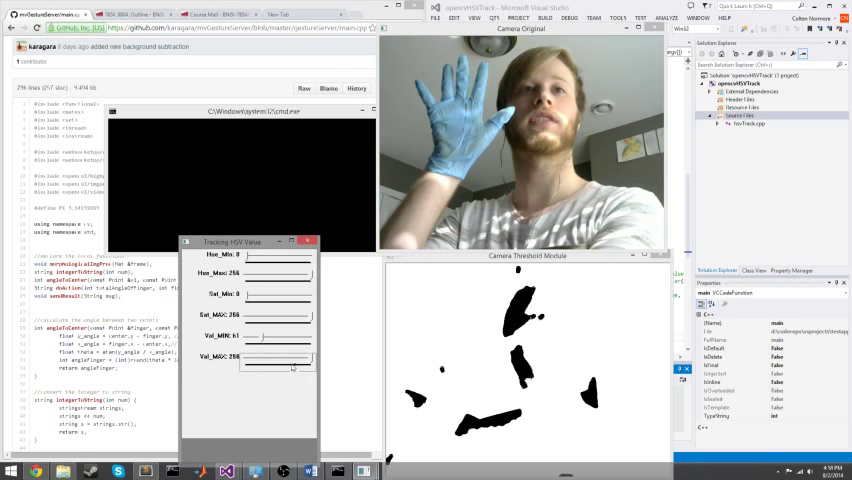
left_click_drag(312, 356, 300, 356)
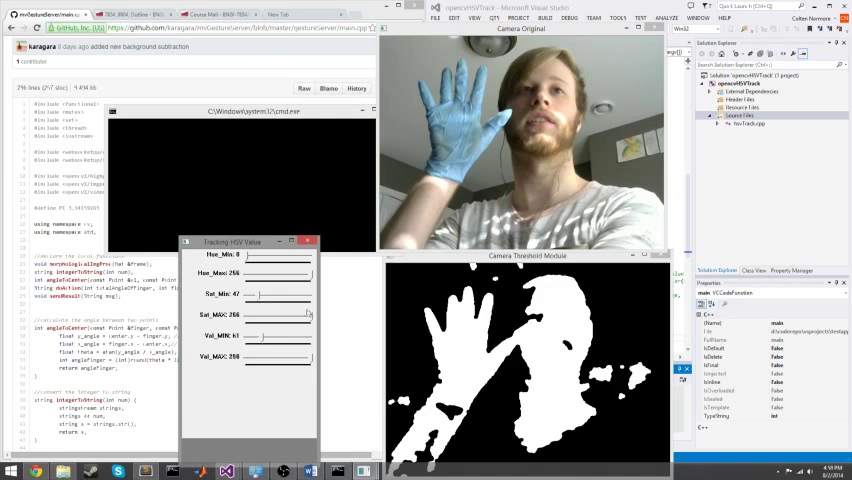
left_click_drag(308, 314, 264, 314)
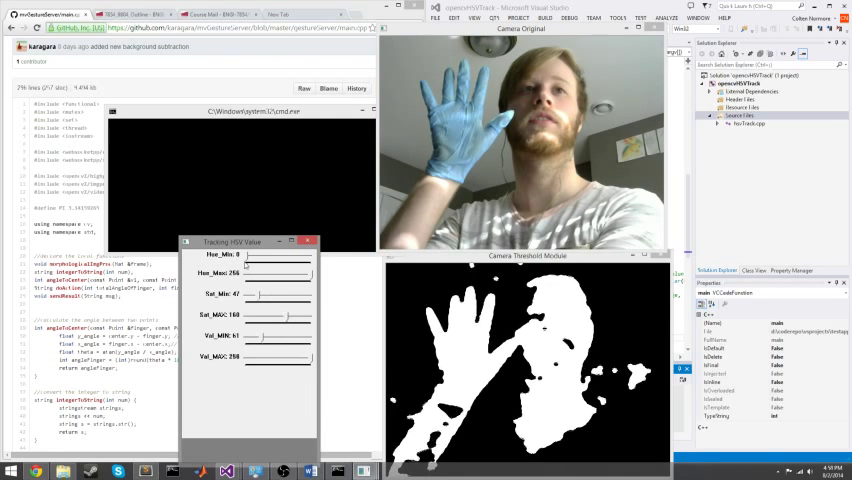
left_click_drag(256, 256, 280, 256)
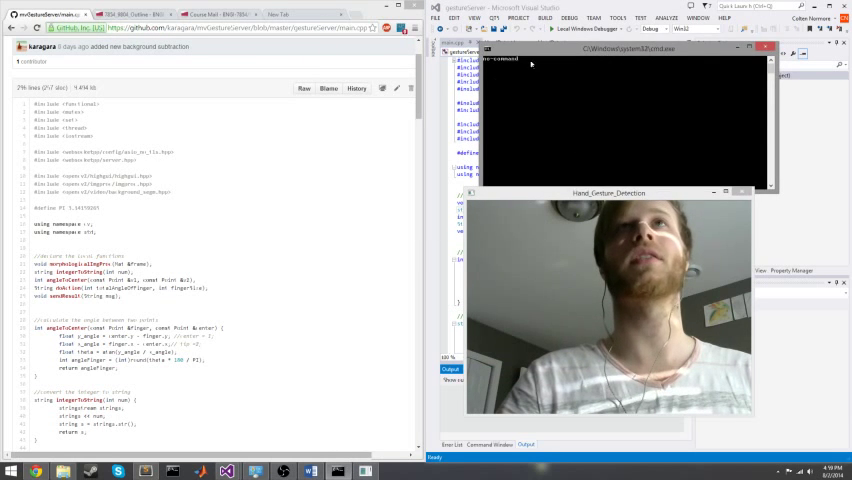
Stop the calibration run and start the hand gesture detection server project
right_click(330, 76)
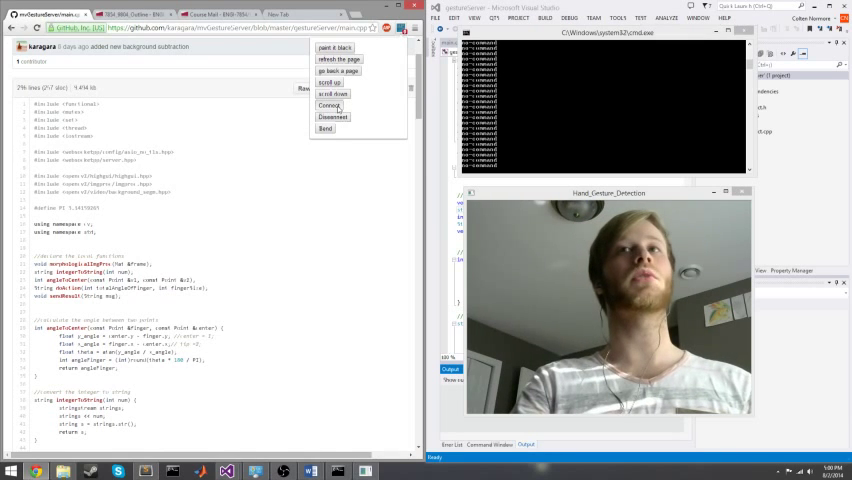
Connect the extension to the gesture server so the gloved hand scrolls the GitHub page down
left_click(332, 104)
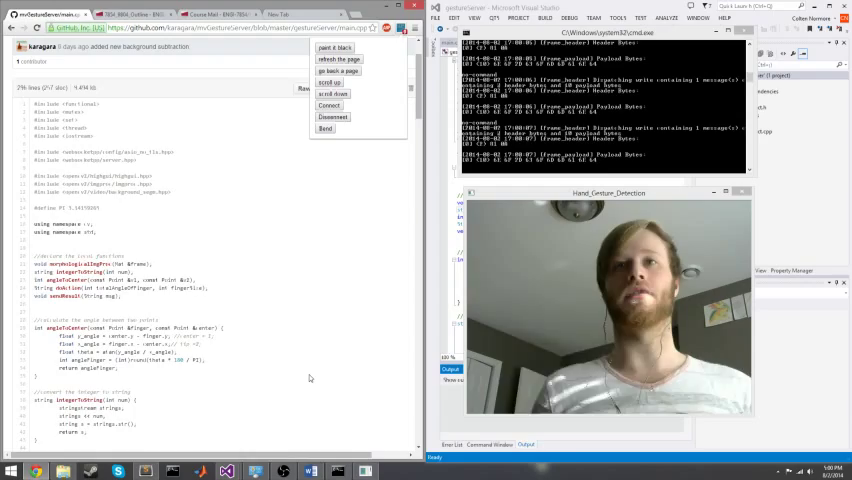
scroll("down", 3)
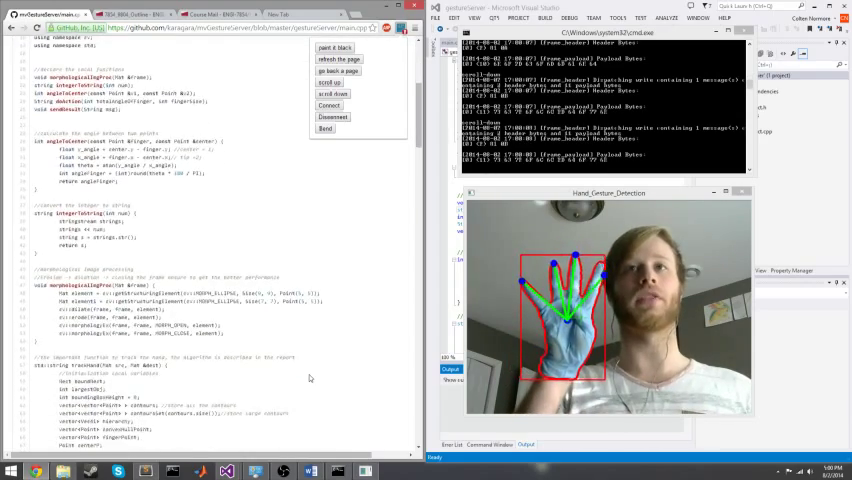